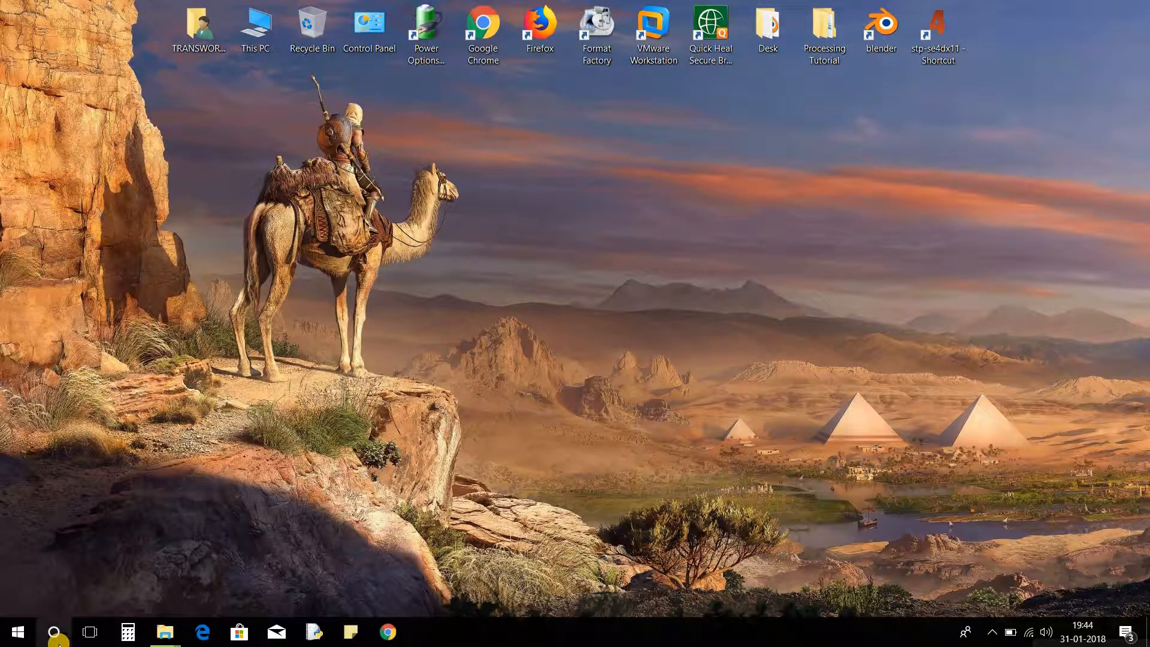
Find Control Panel by searching 'con' and go to its Power Options page.
type("con")
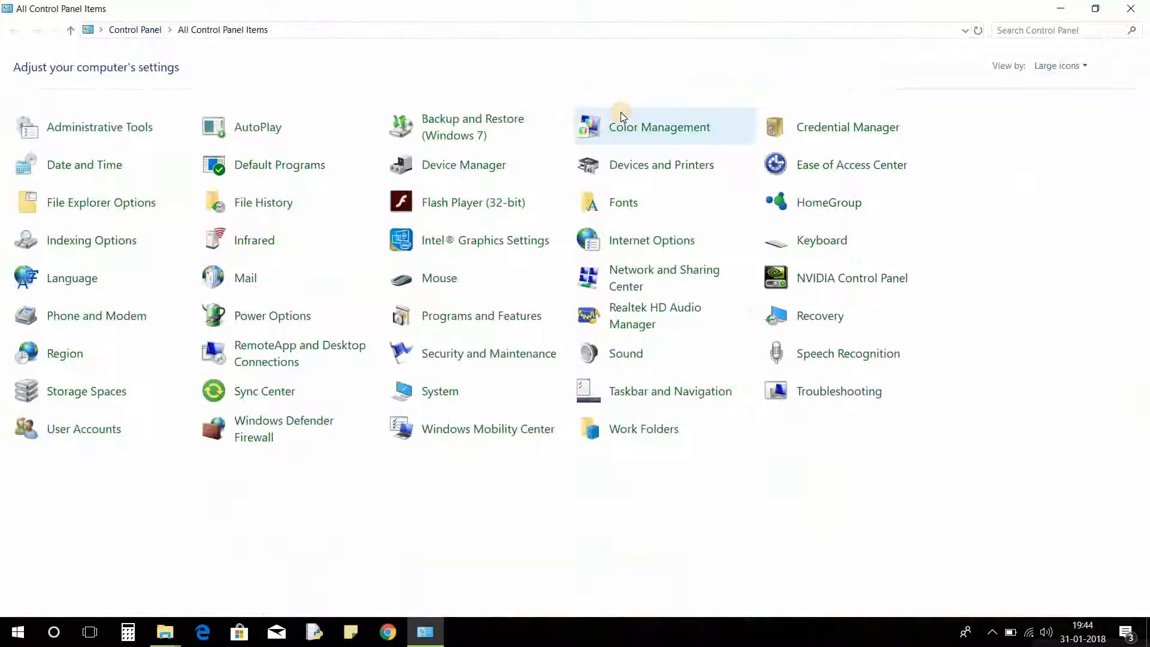
mouse_move(271, 315)
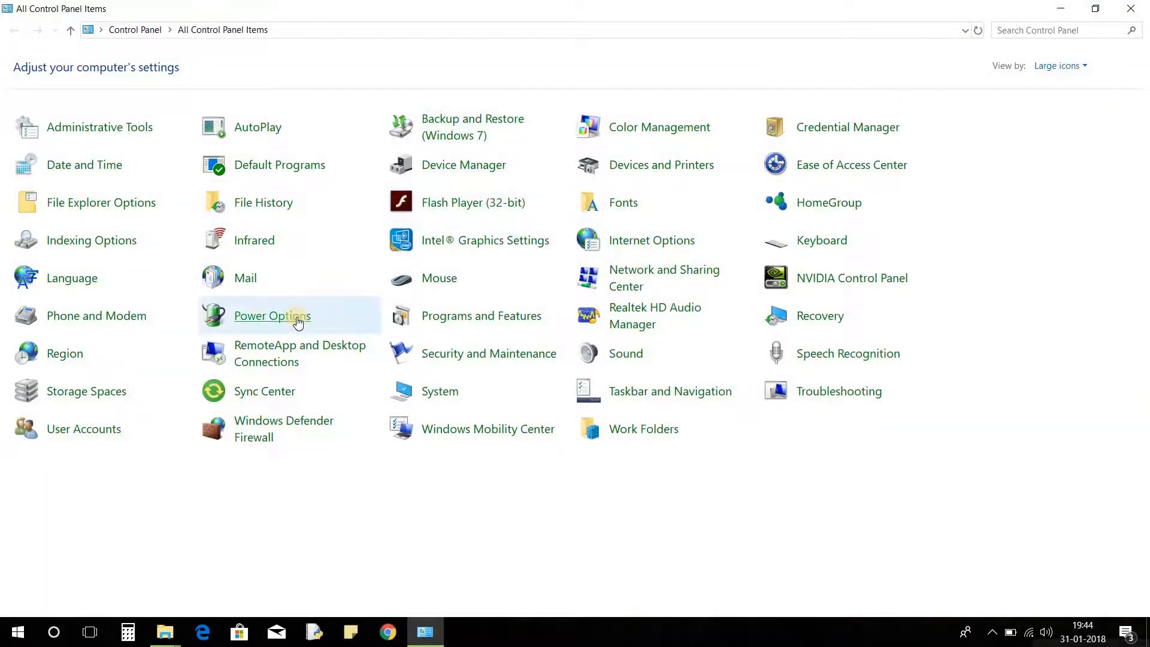
left_click(272, 315)
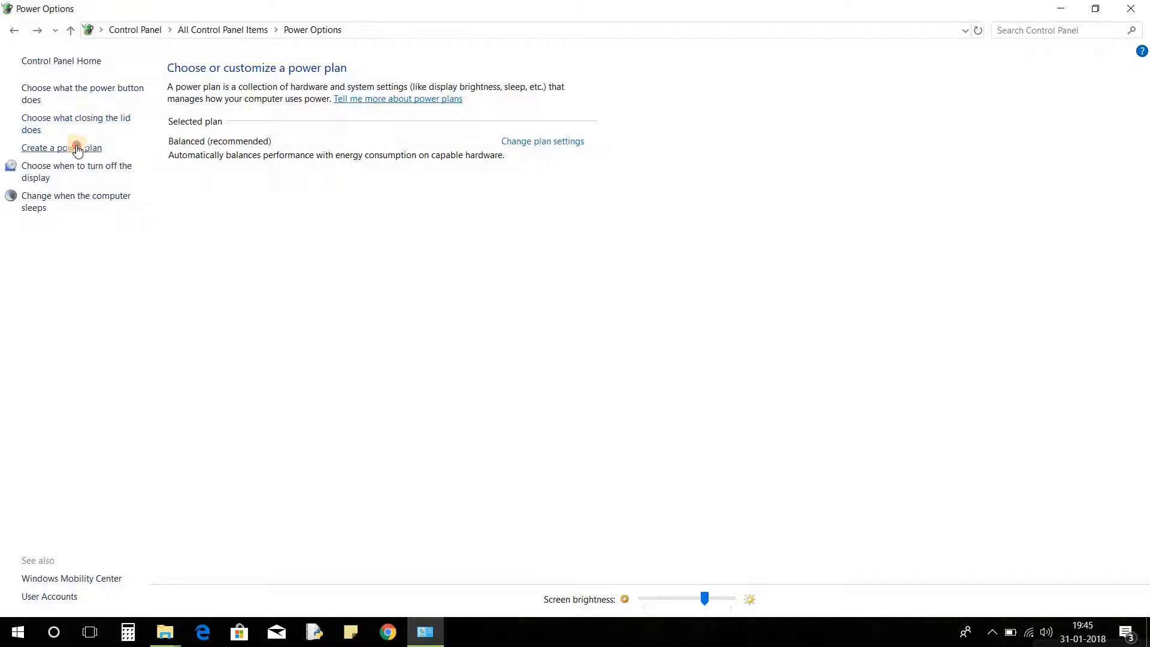
Create a new Balanced-based power plan named 'Fix lagging Plan' through the creation wizard.
left_click(62, 147)
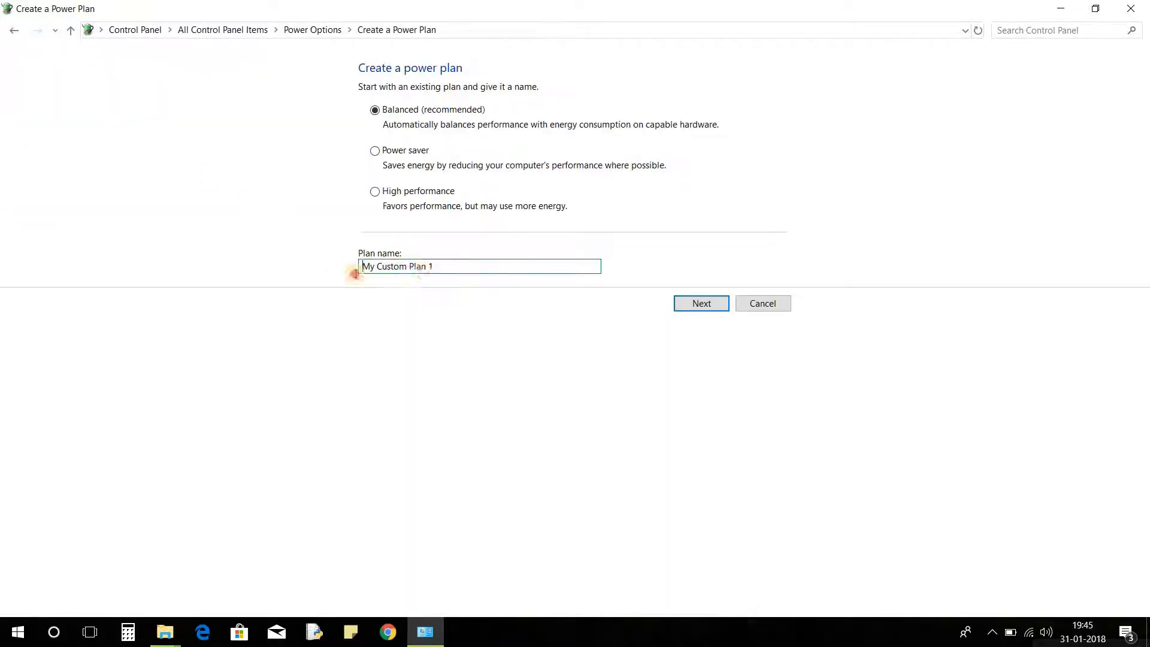
triple_click(479, 266)
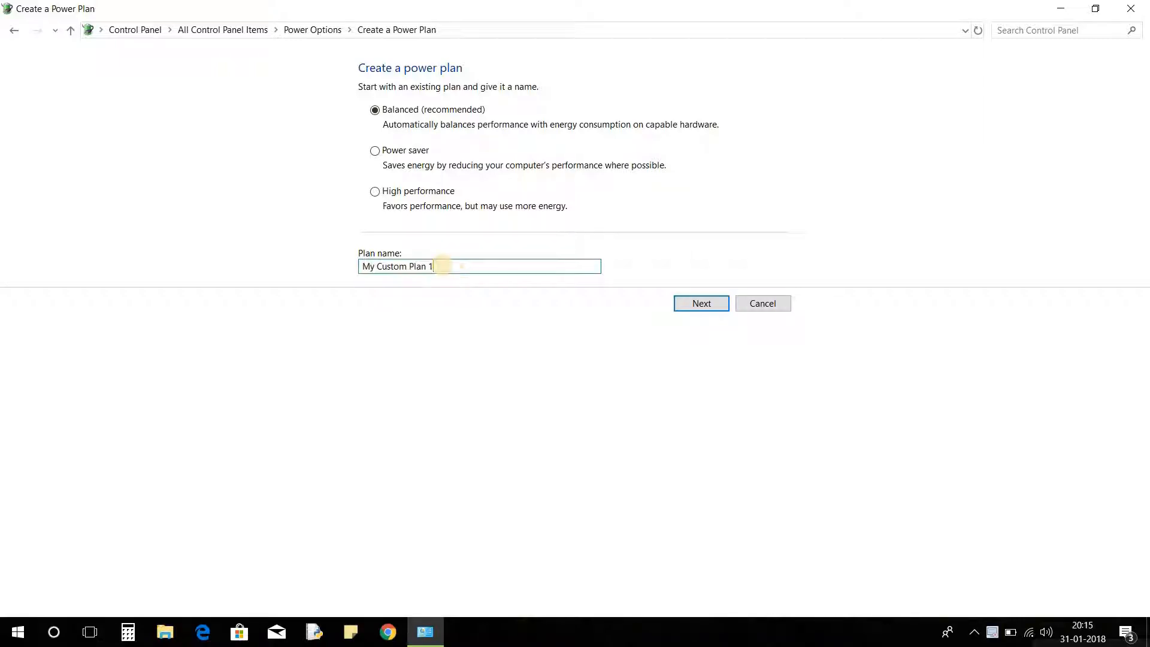
triple_click(480, 265)
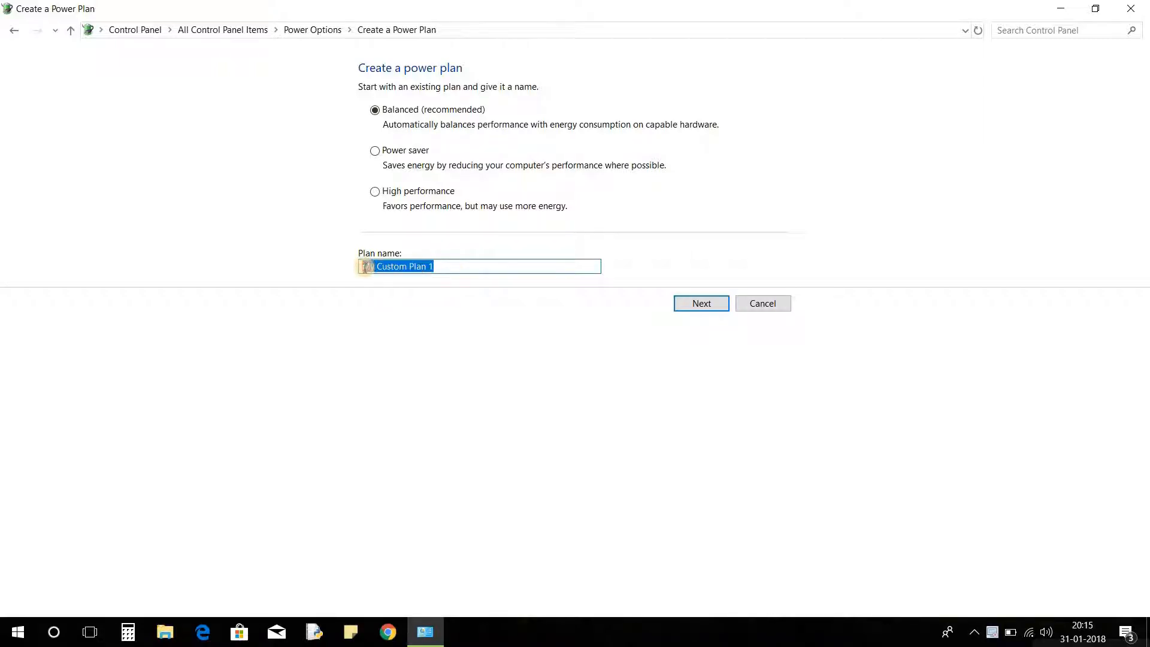
key("Delete")
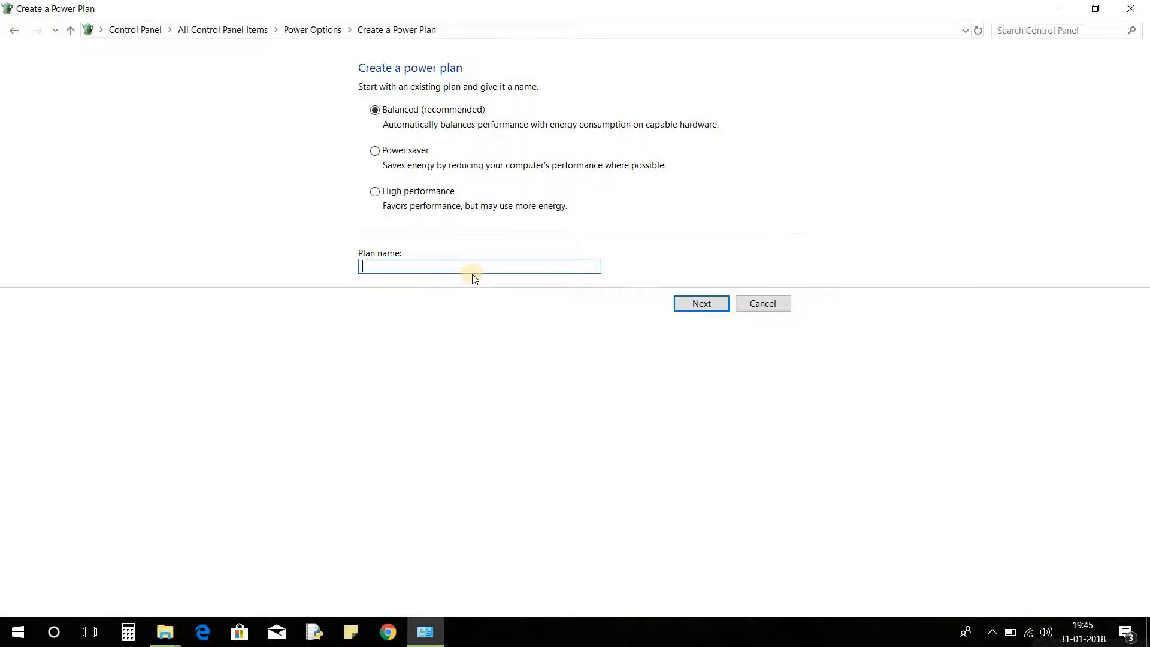
type("Fix")
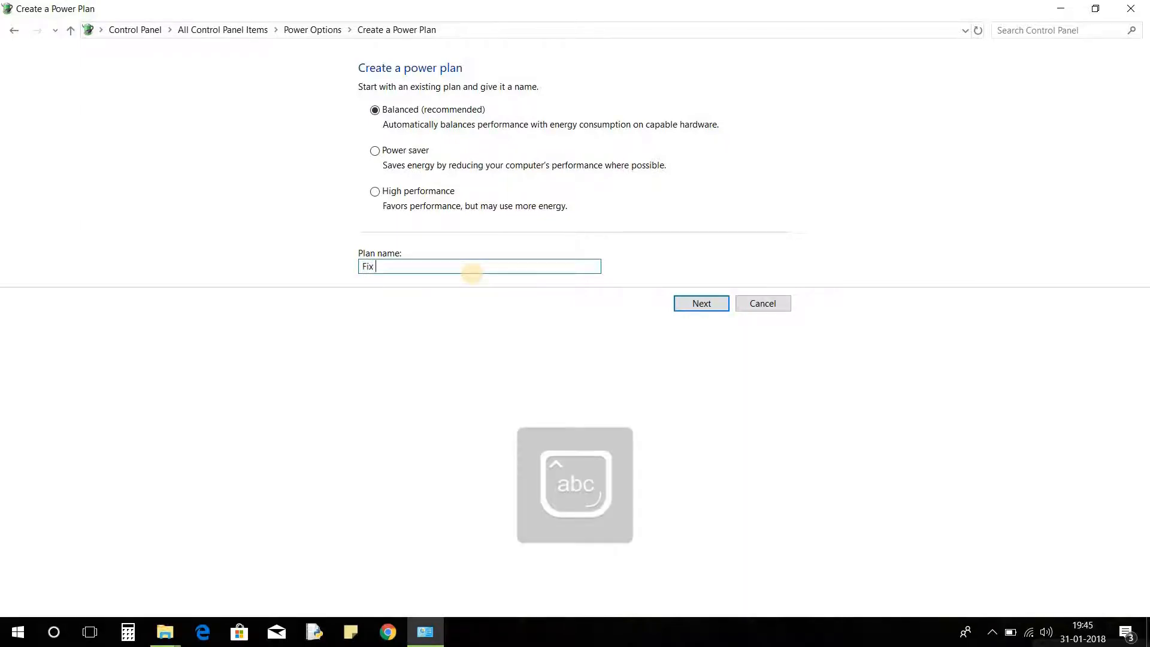
type("lag")
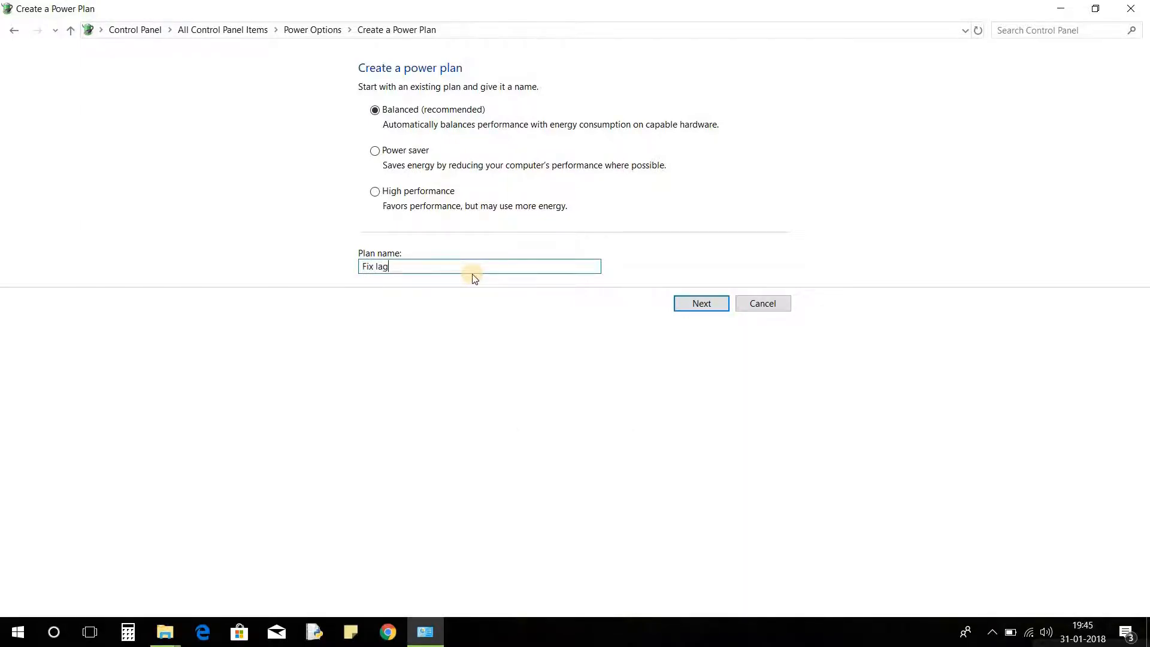
type("ging")
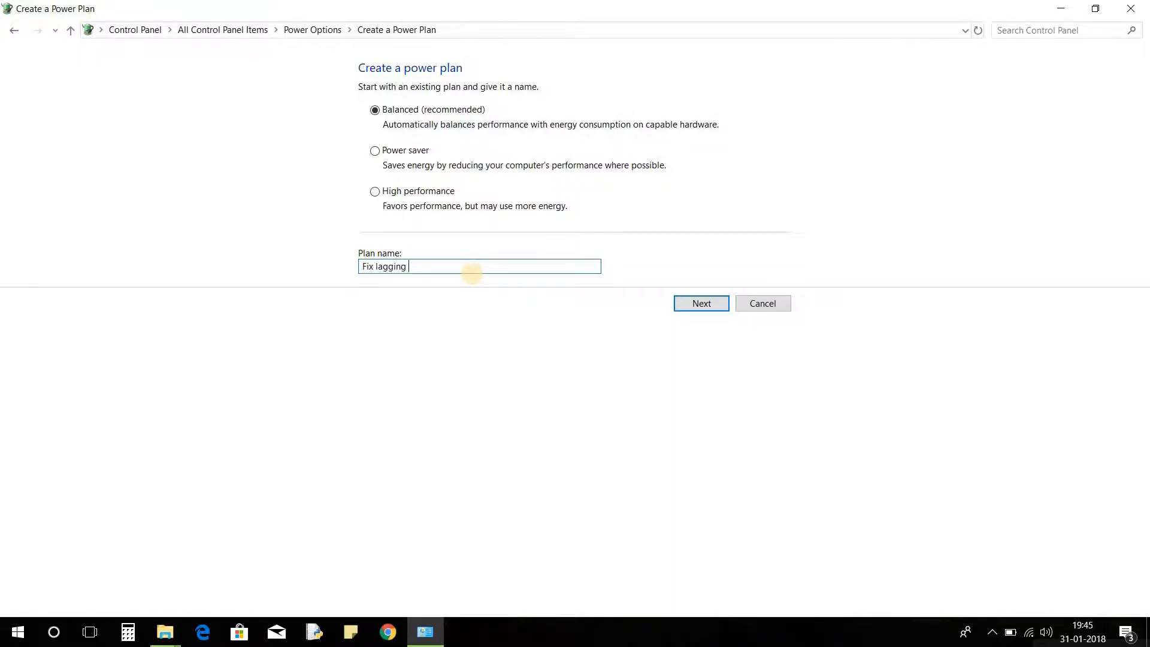
type("Pla")
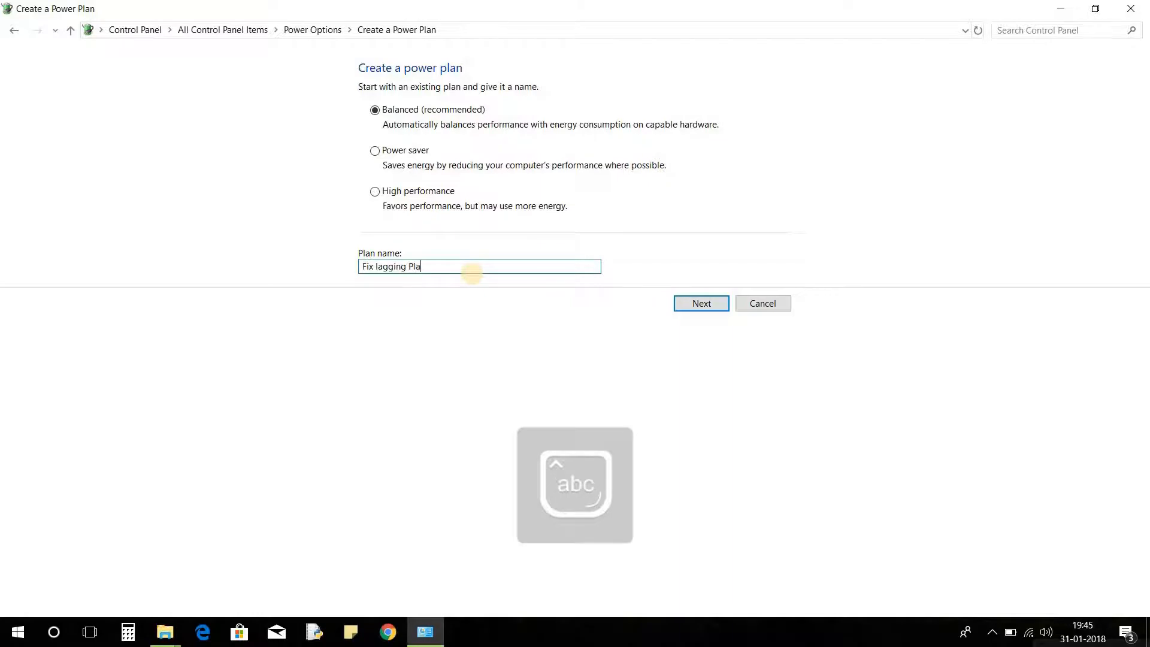
type("n")
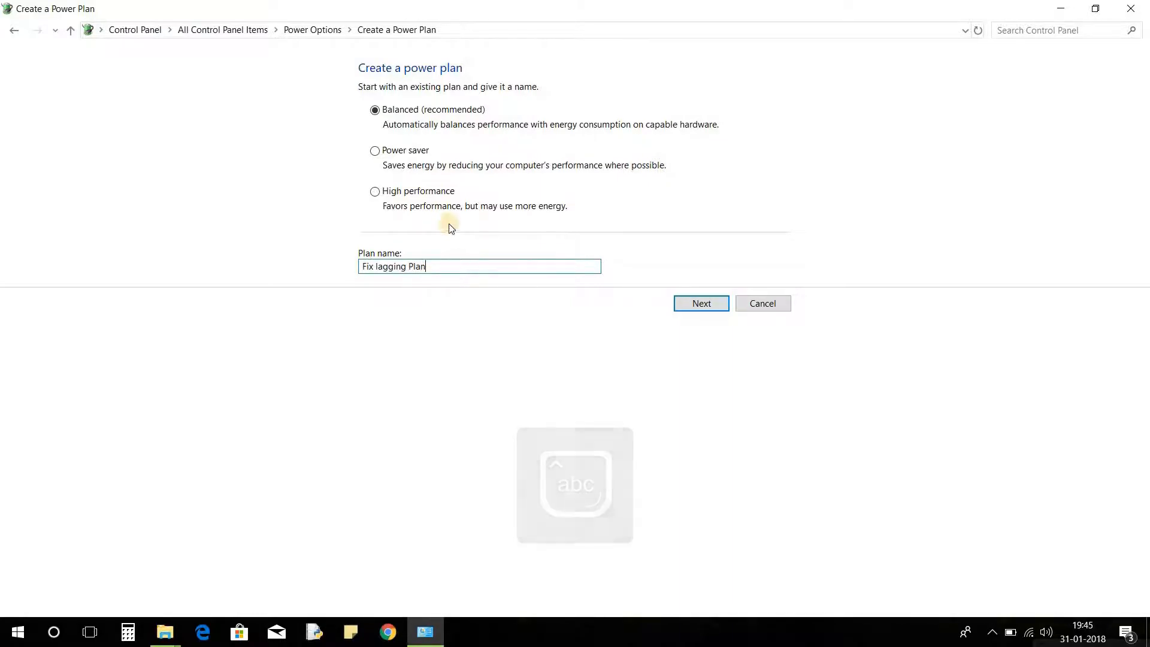
left_click(700, 303)
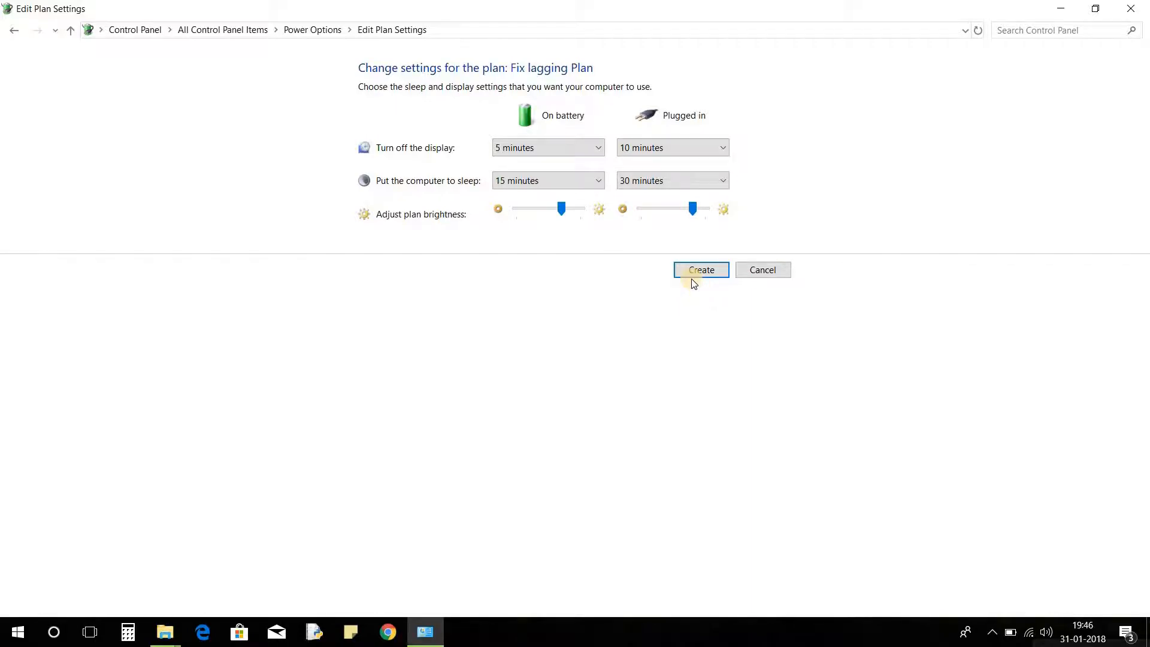
left_click(699, 270)
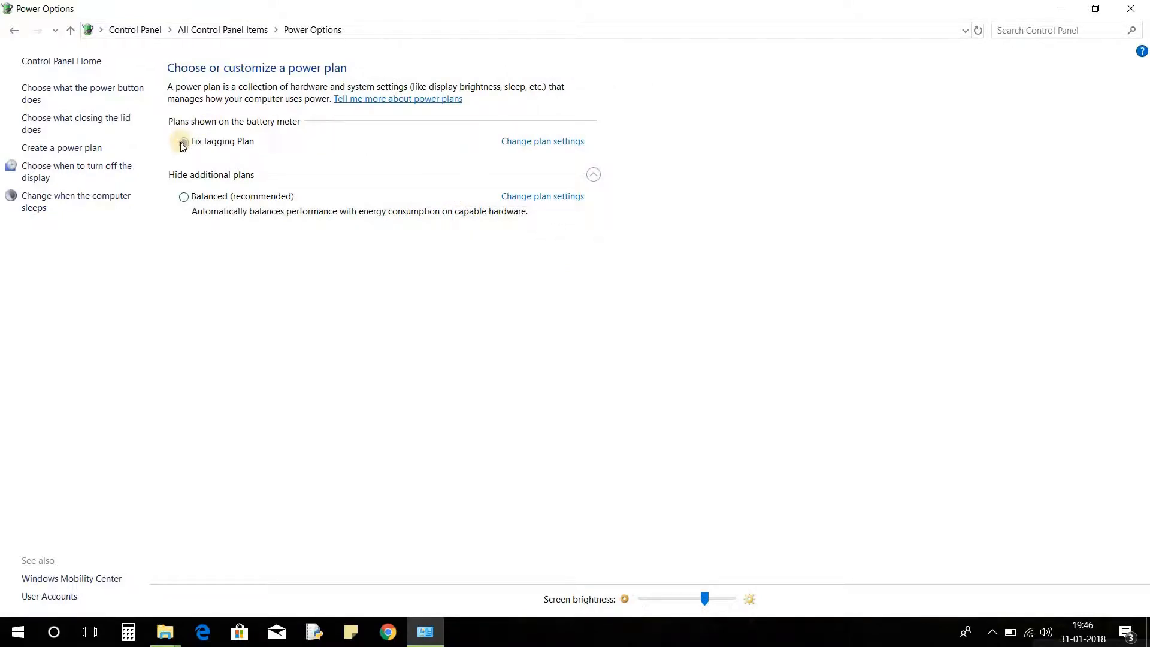
Select Fix lagging Plan as the active plan and open its plan settings.
left_click(183, 141)
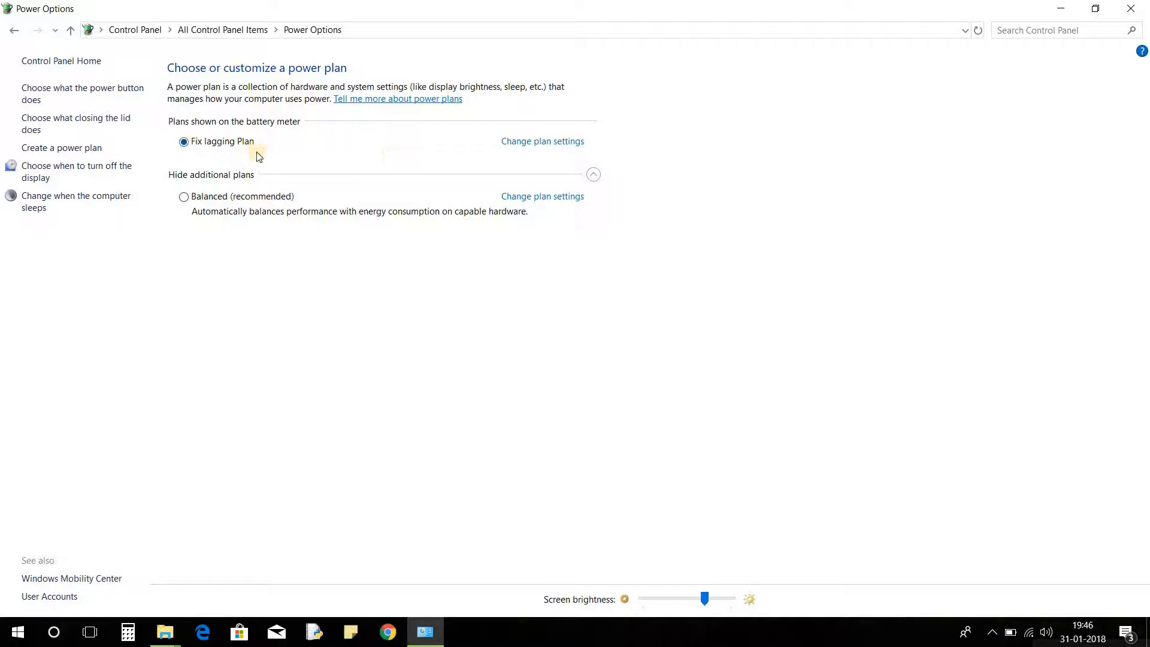
mouse_move(510, 152)
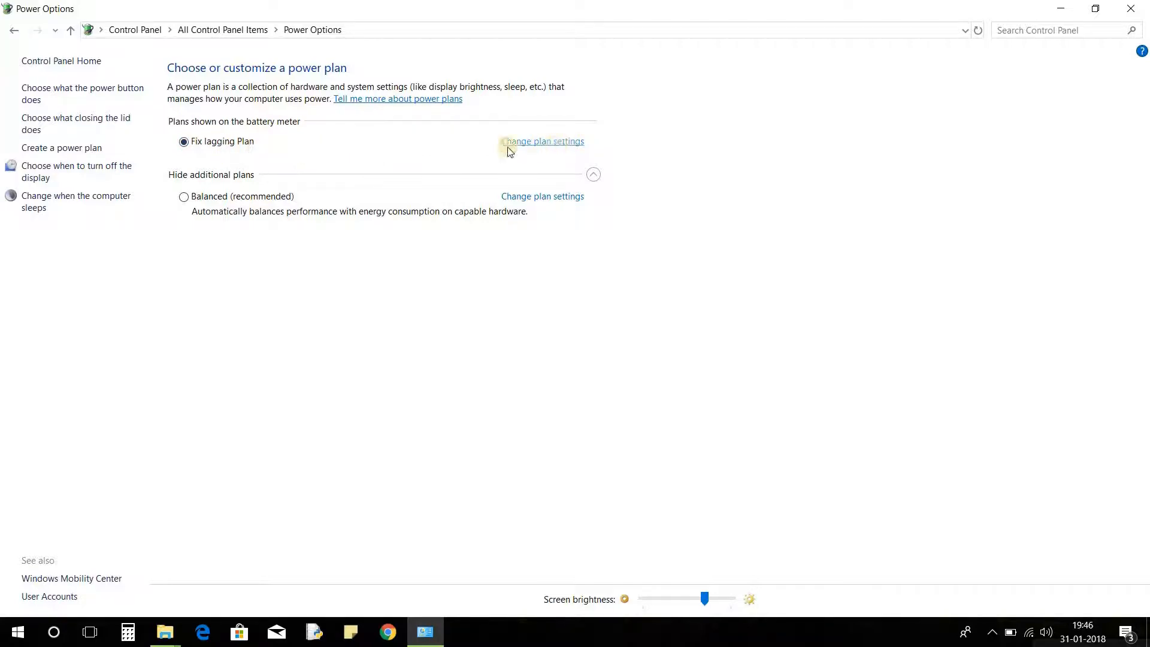
mouse_move(541, 141)
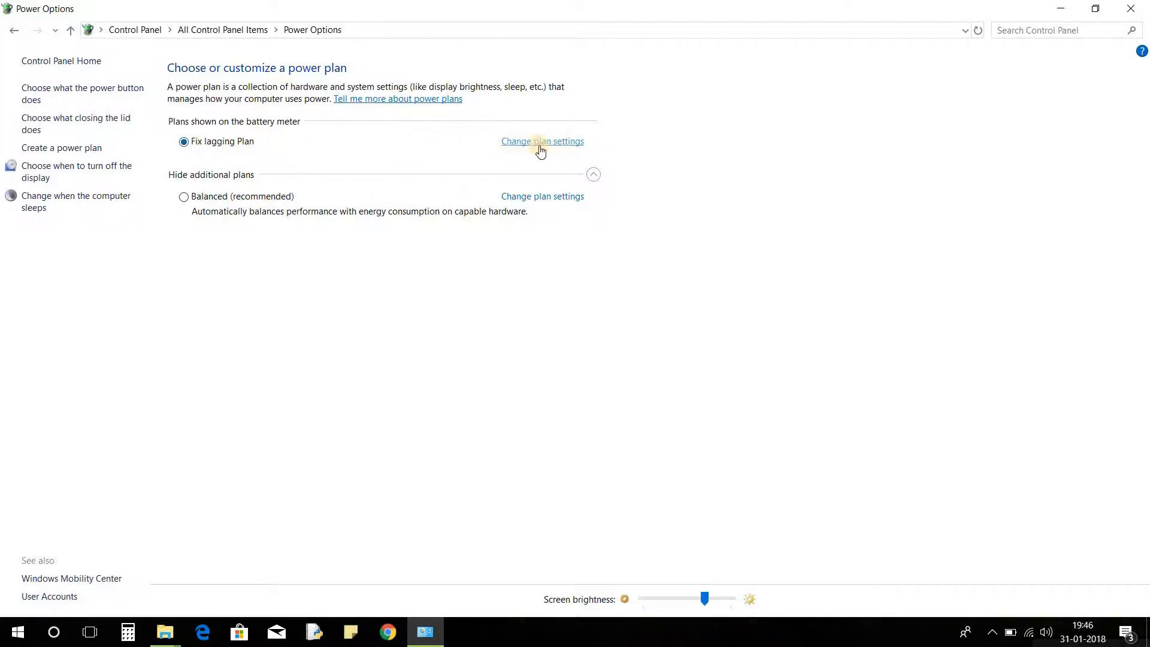
left_click(542, 141)
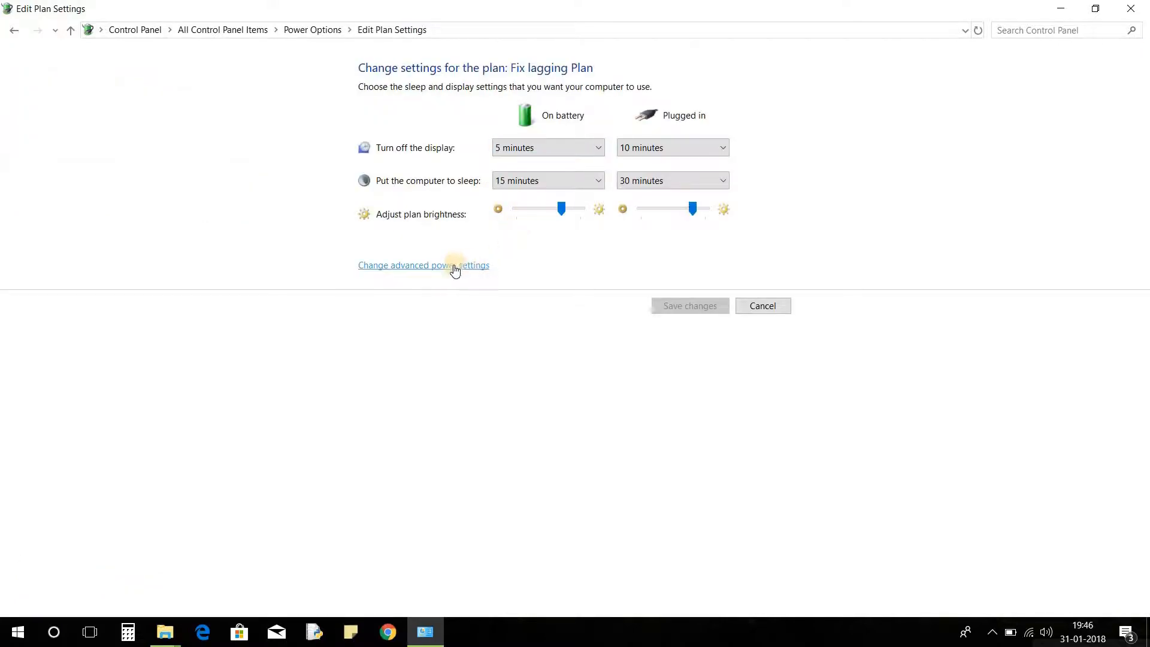
In advanced settings, set Processor System cooling policy on battery to Active and confirm.
left_click(424, 265)
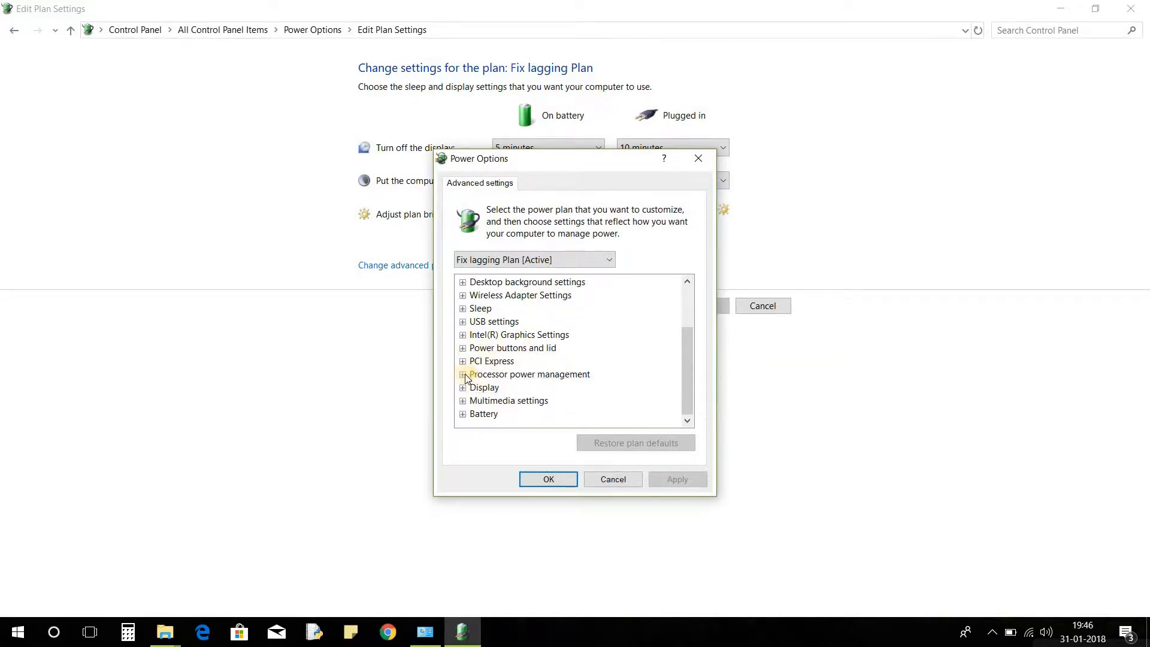
left_click(463, 373)
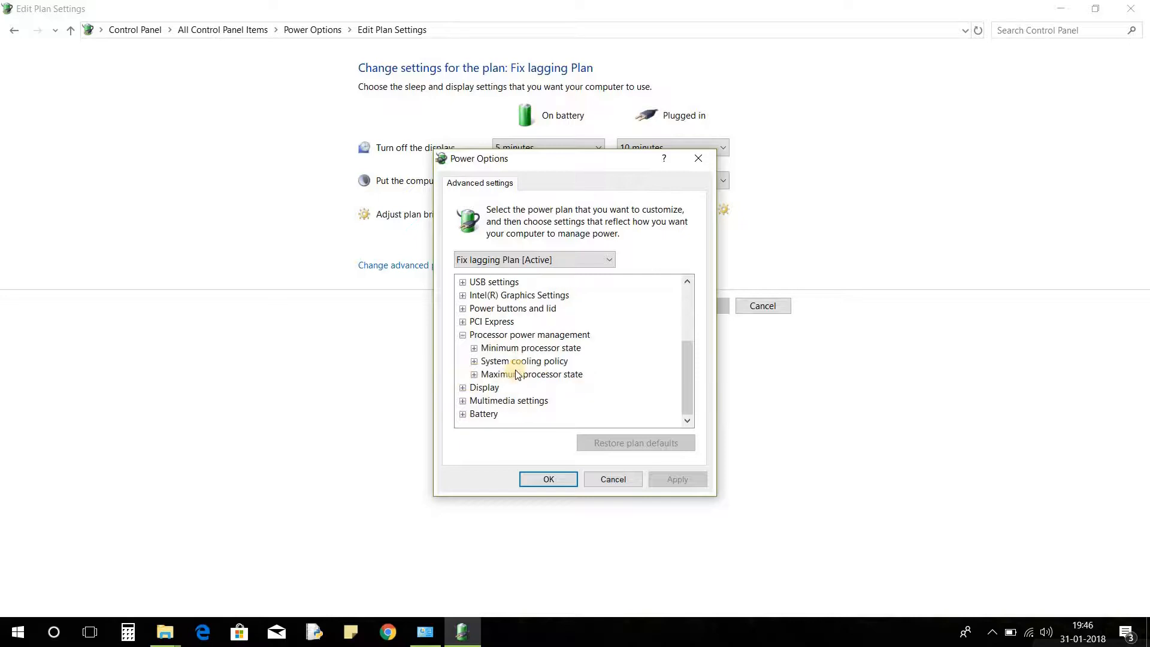
mouse_move(546, 363)
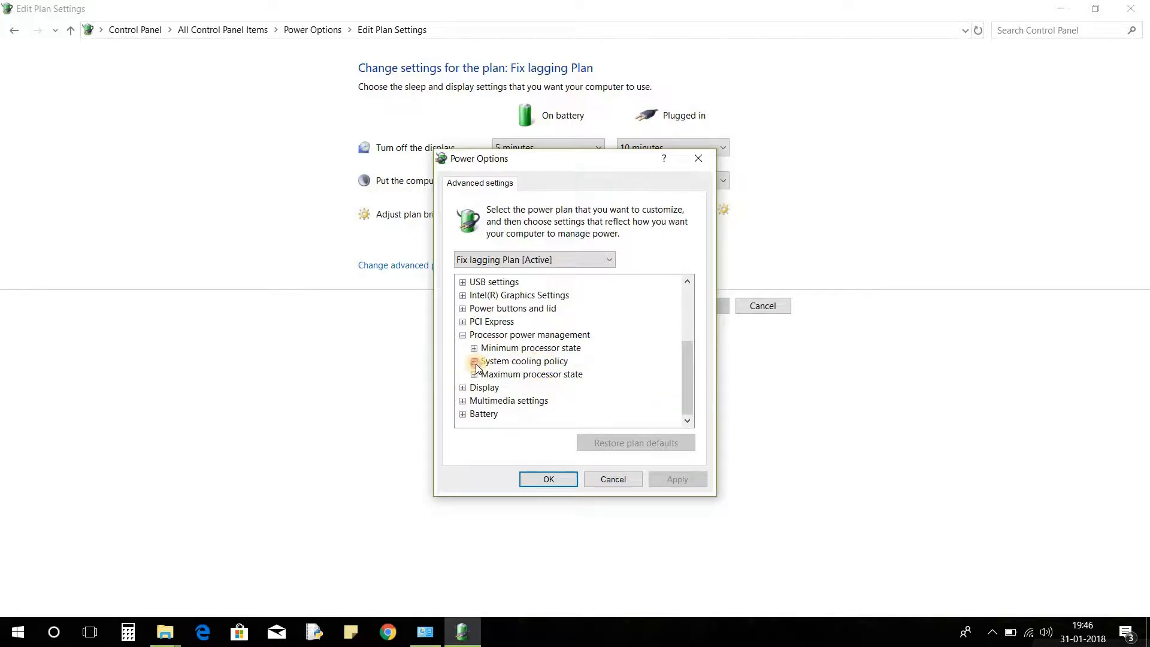
left_click(473, 361)
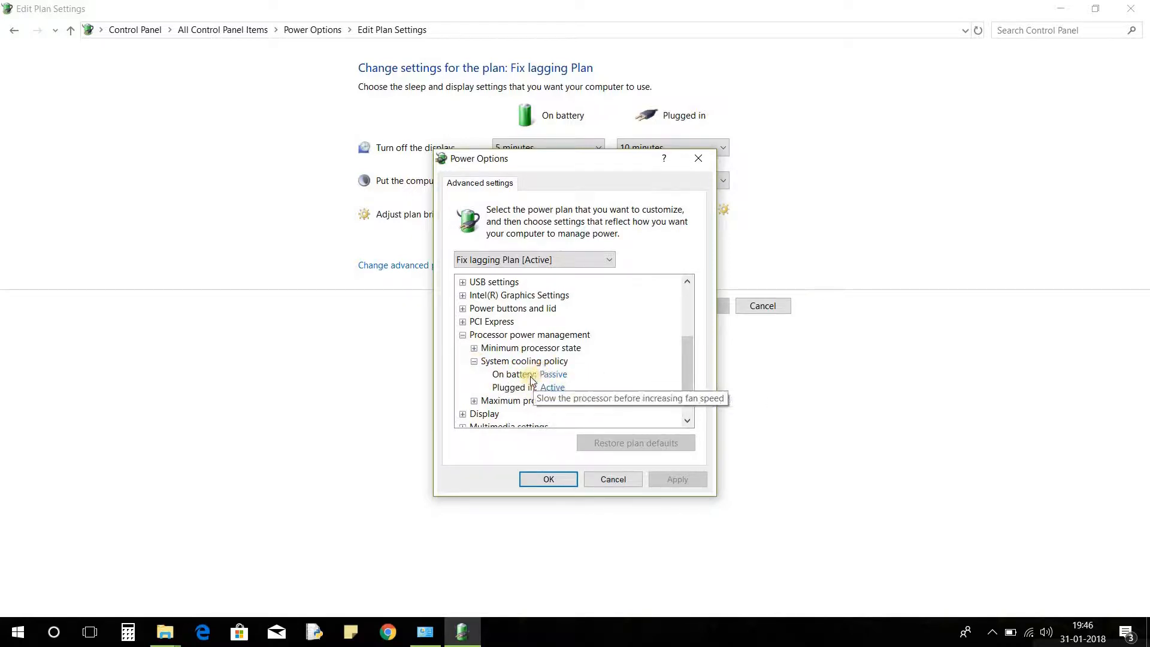
mouse_move(571, 388)
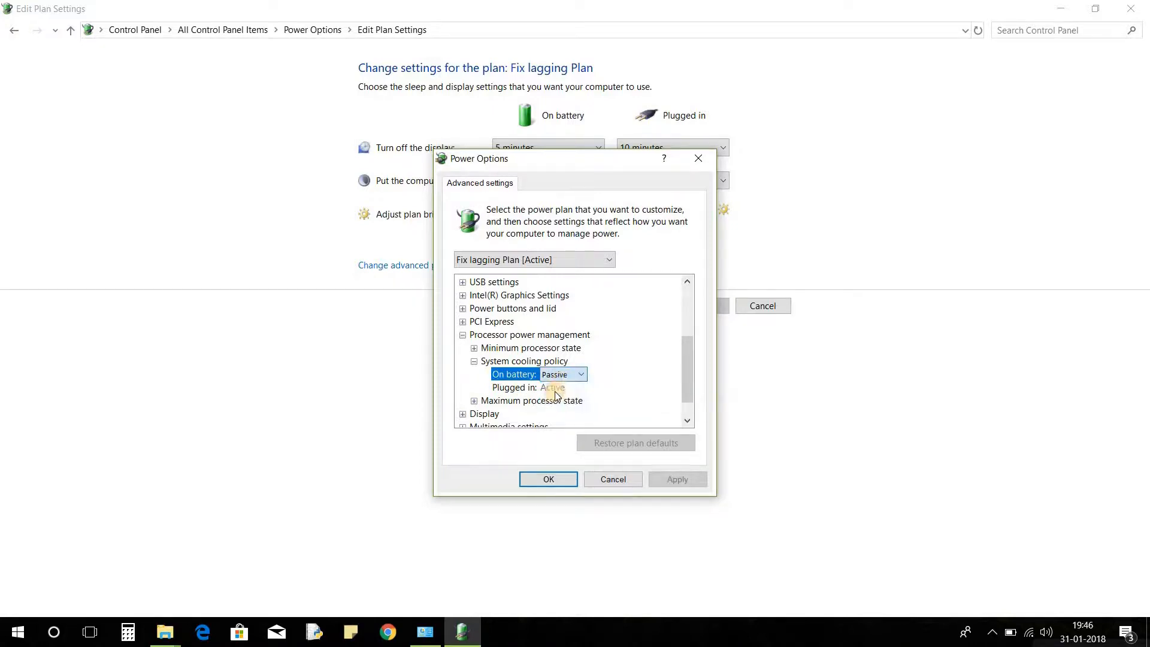
left_click(551, 374)
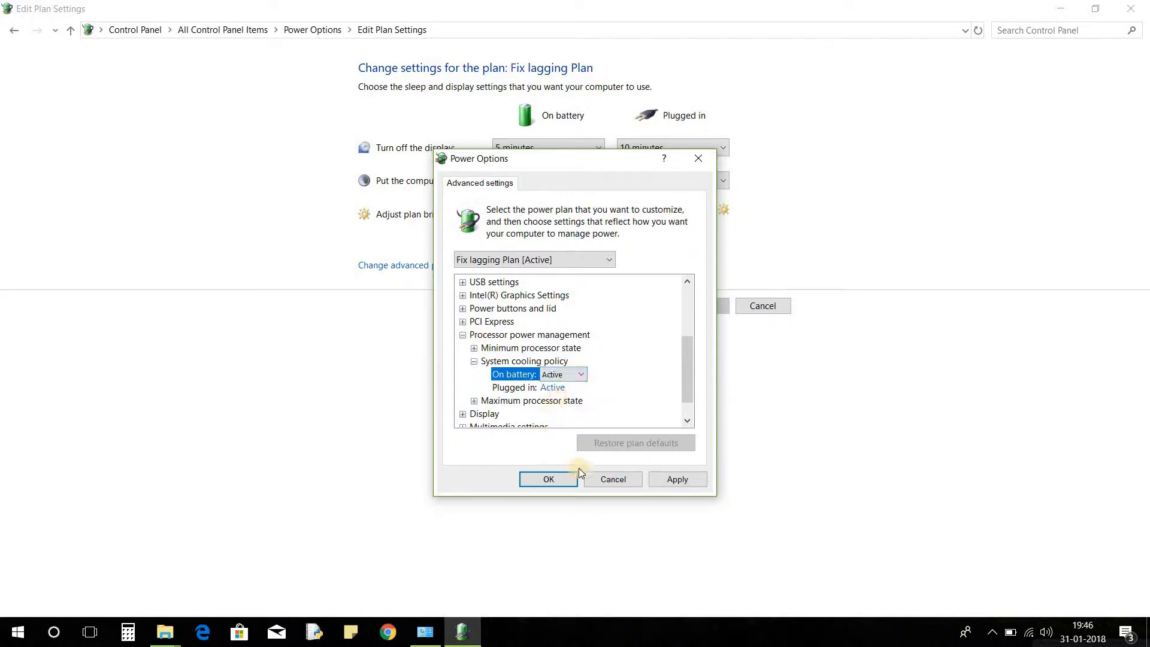
left_click(547, 479)
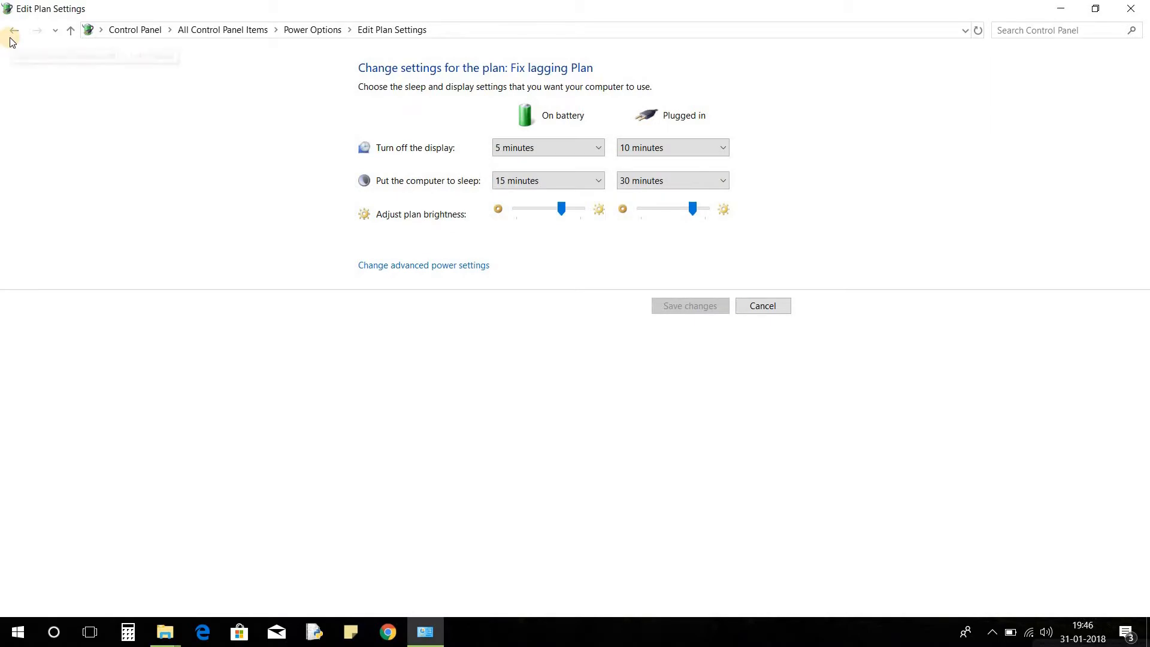
left_click(12, 30)
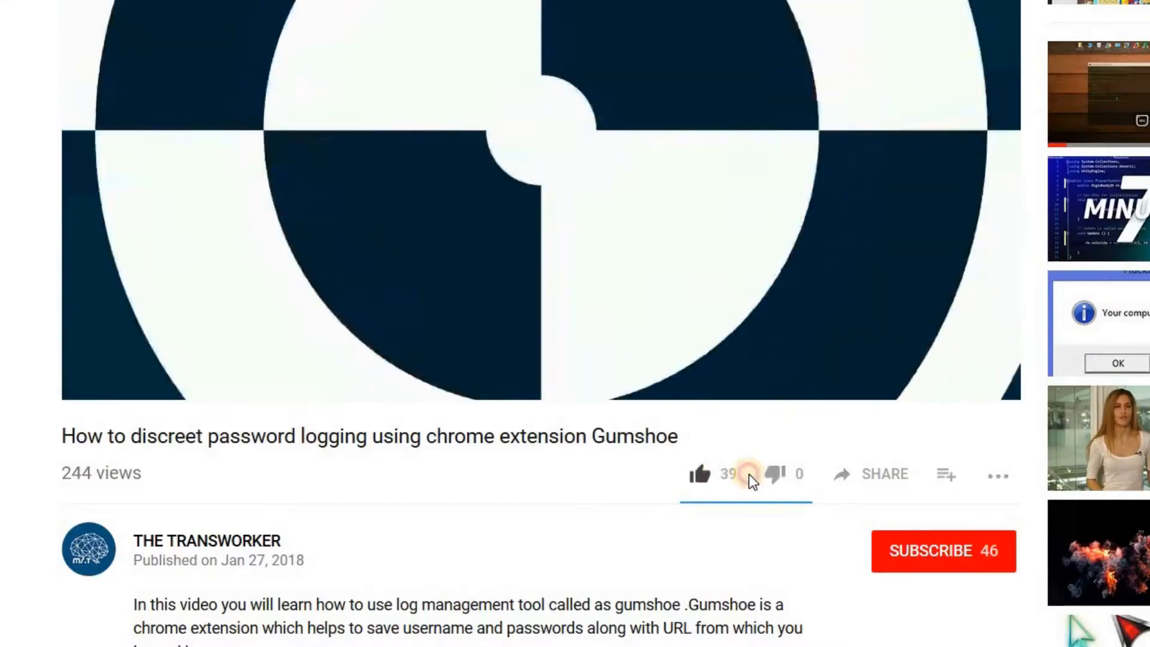
Like THE TRANSWORKER's Gumshoe video and subscribe to the channel.
left_click(699, 474)
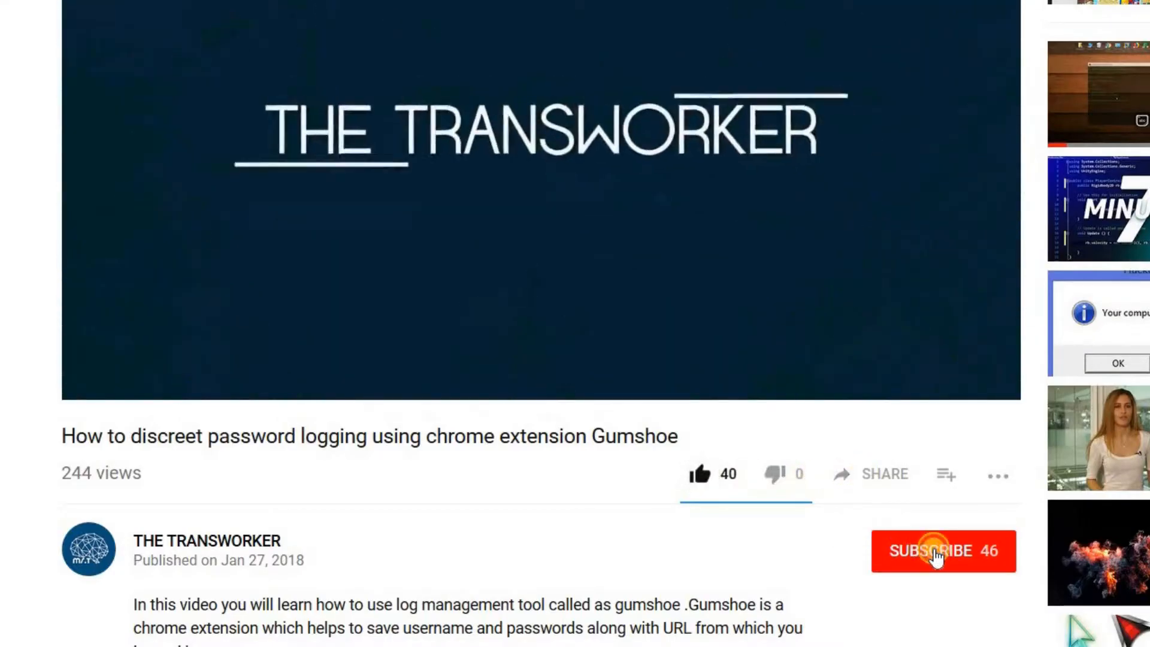
left_click(943, 551)
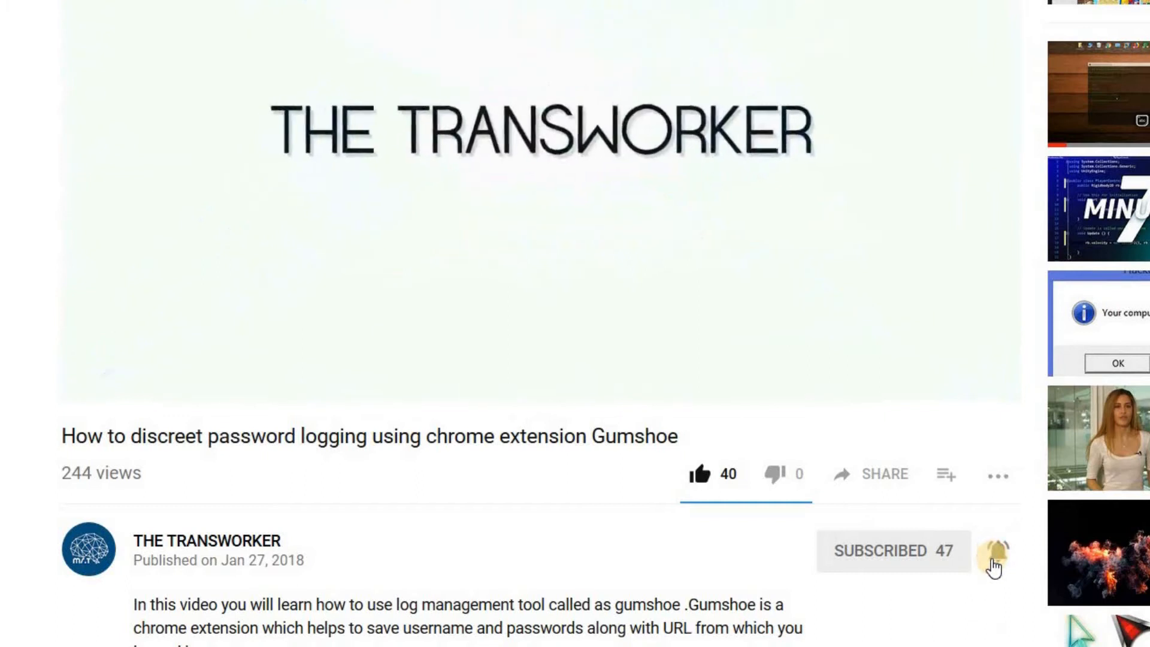